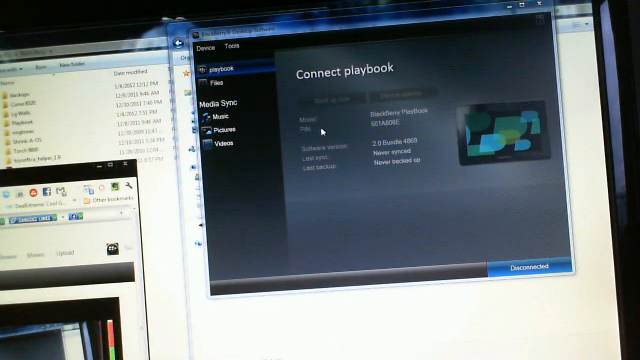
pyautogui.moveTo(340, 128)
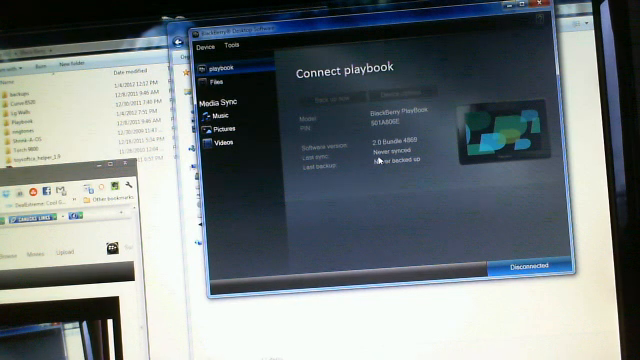
pyautogui.moveTo(320, 33)
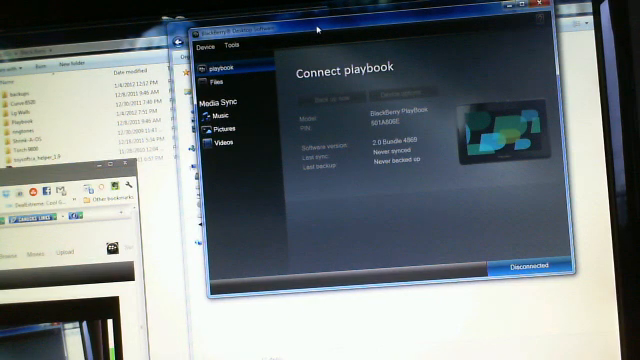
pyautogui.moveTo(320, 133)
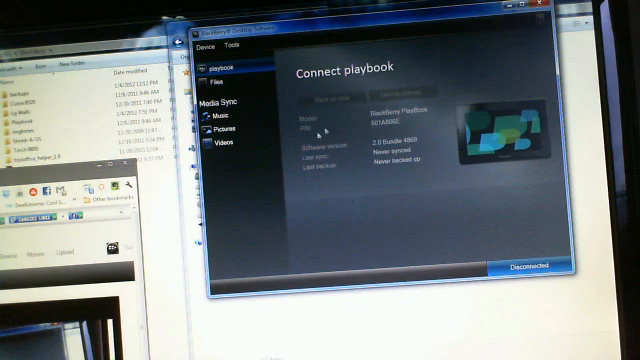
pyautogui.moveTo(283, 50)
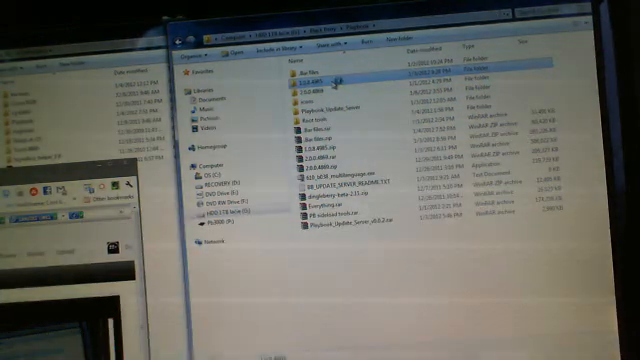
# Open the 2.0.0.4865 build folder inside the HDD's Playbook folder.
pyautogui.click(310, 92)
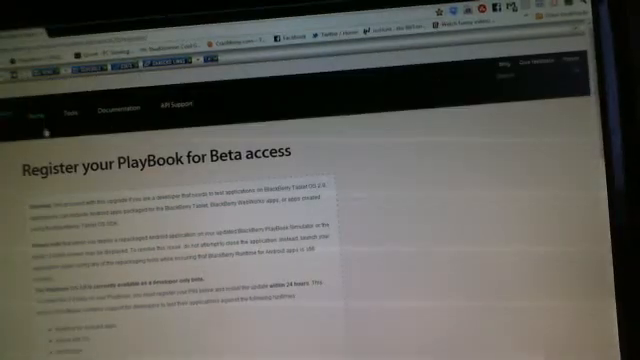
# Scroll the 'Register your PlayBook for Beta access' page down to the PIN and Email fields.
pyautogui.scroll(-3)
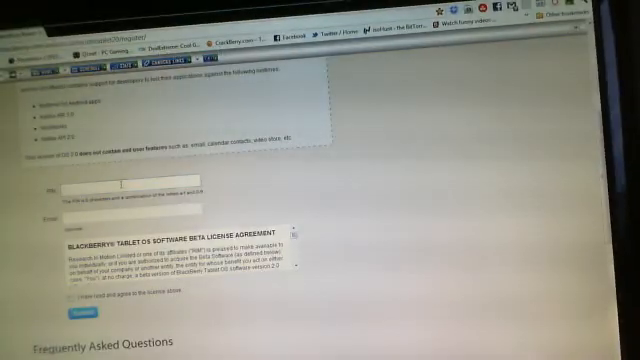
pyautogui.scroll(-3)
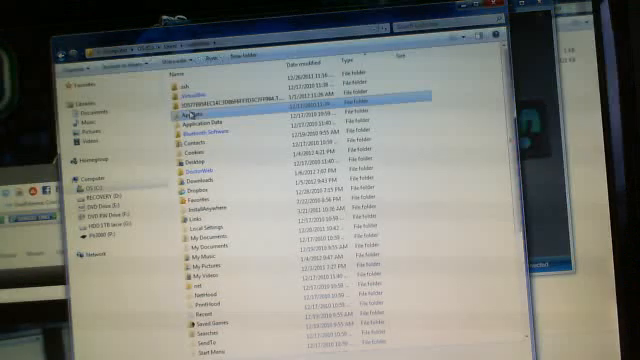
# Scroll the AppData Roaming folder down to reveal Research In Motion.
pyautogui.scroll(-3)
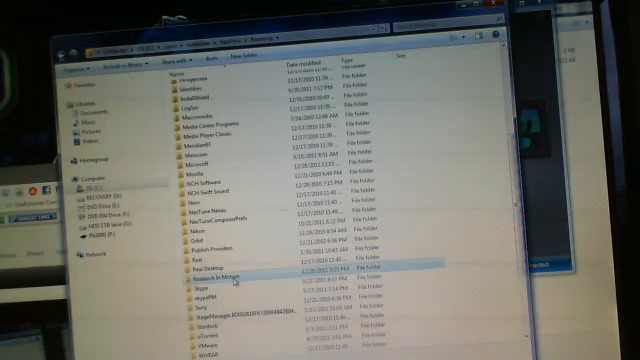